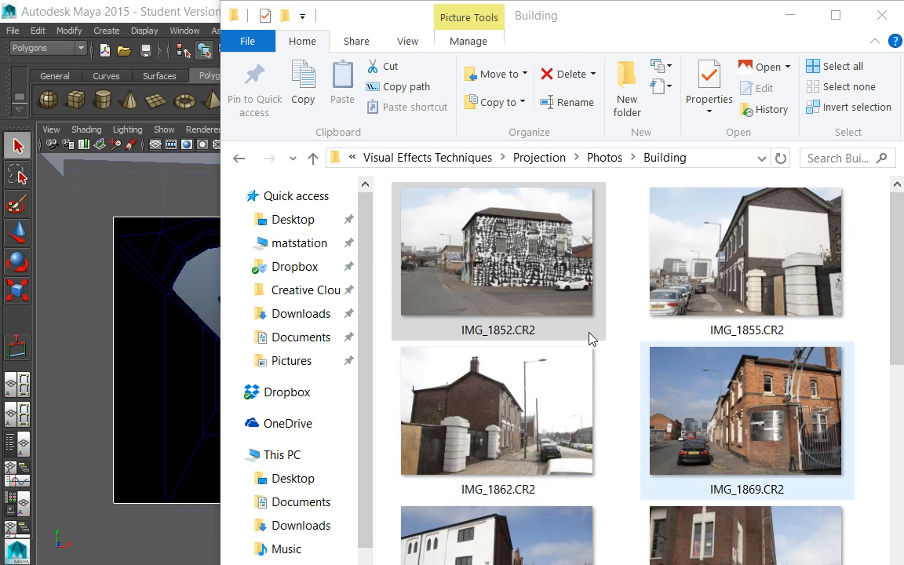
- Select the IMG_1852.CR2 photo in the Building folder
left_click(496, 259)
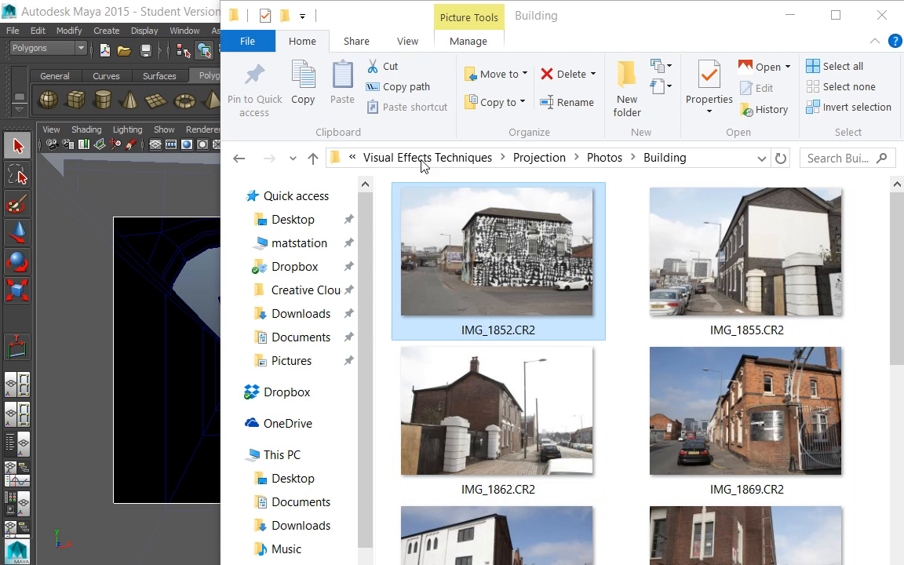
mouse_move(440, 248)
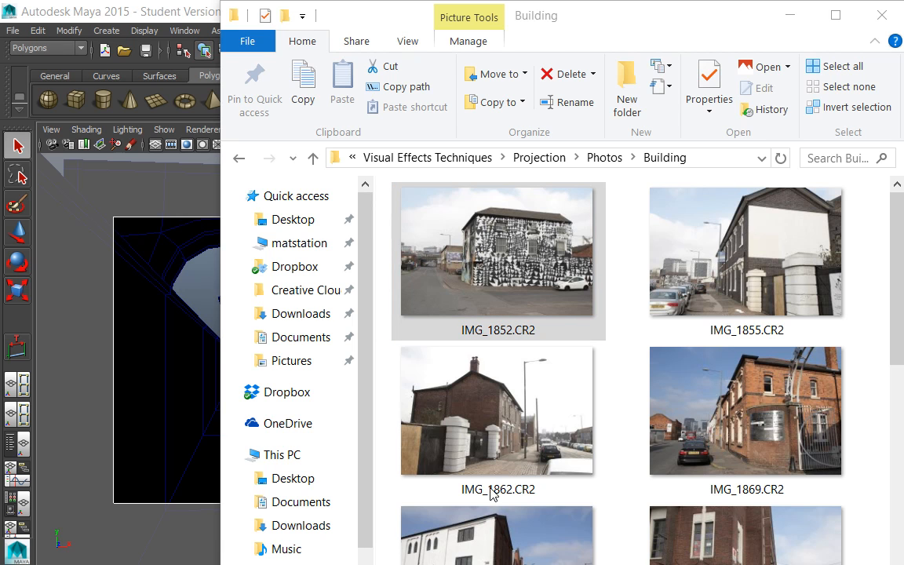
mouse_move(408, 452)
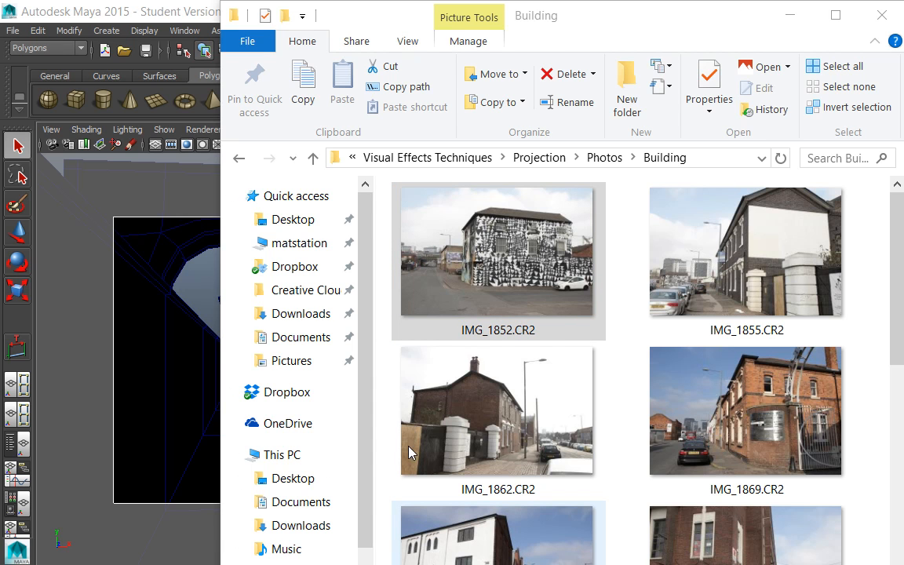
mouse_move(354, 458)
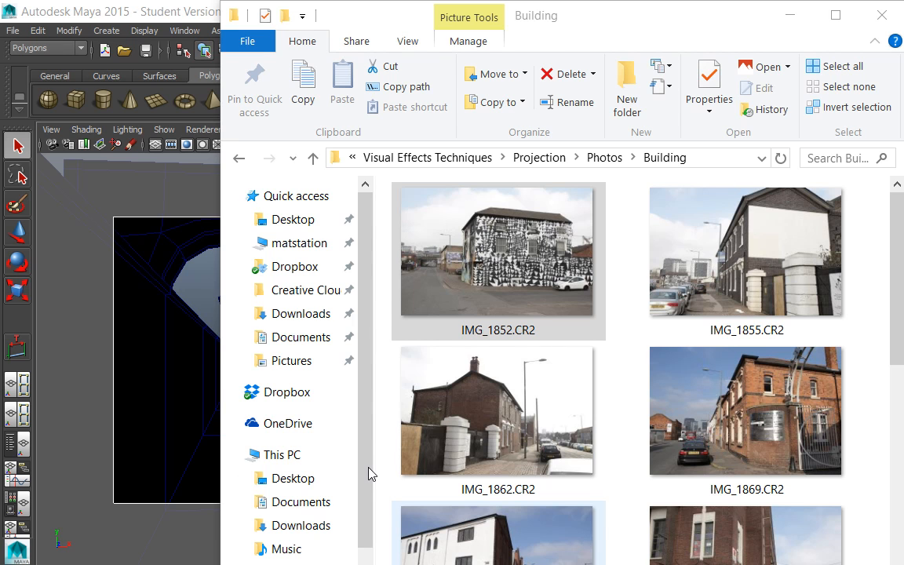
mouse_move(386, 421)
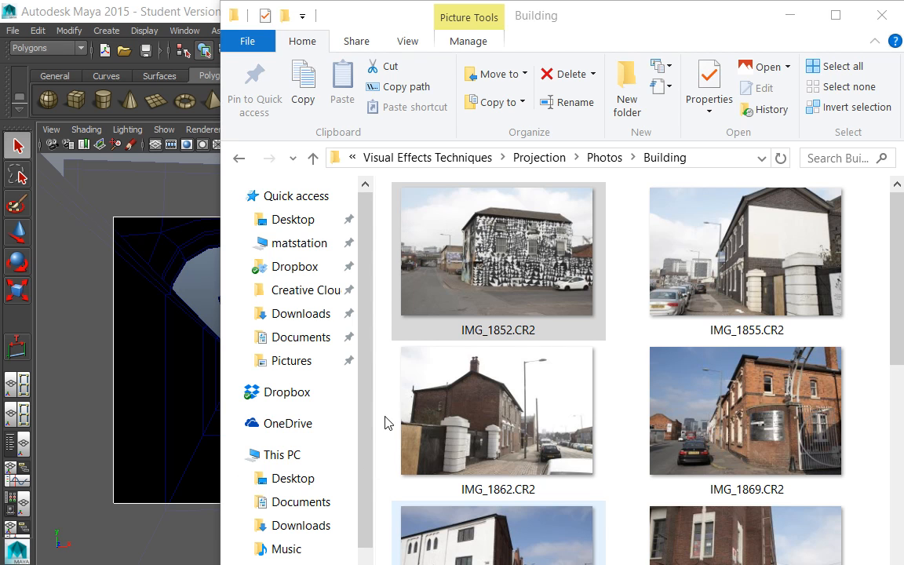
mouse_move(330, 499)
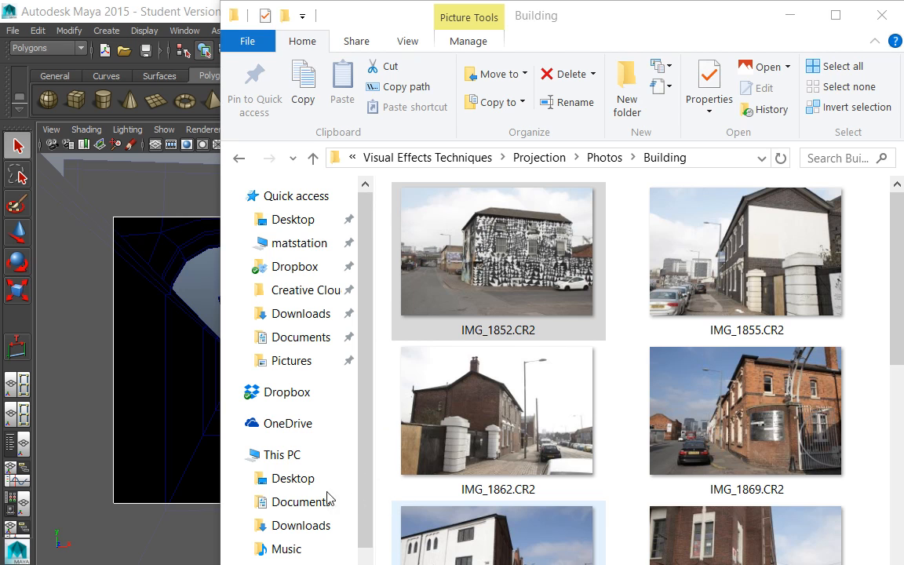
mouse_move(429, 471)
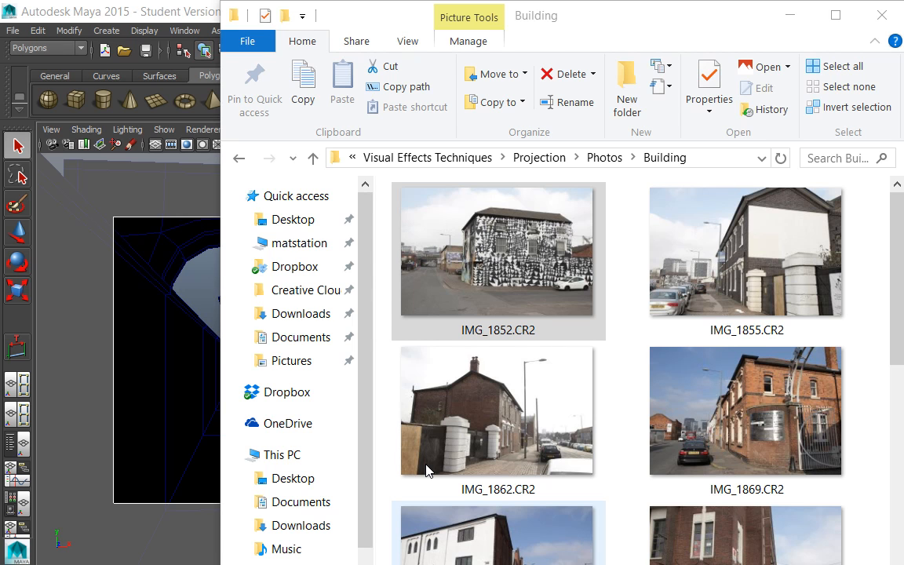
mouse_move(490, 134)
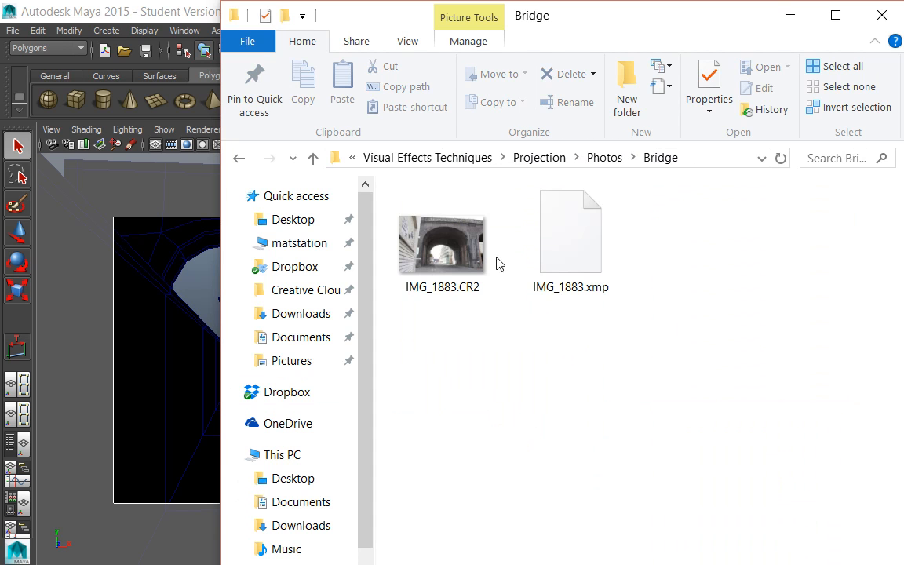
- View IMG_1883.CR2 in Bridge, then return to the Photos folder via the breadcrumb
double_click(441, 244)
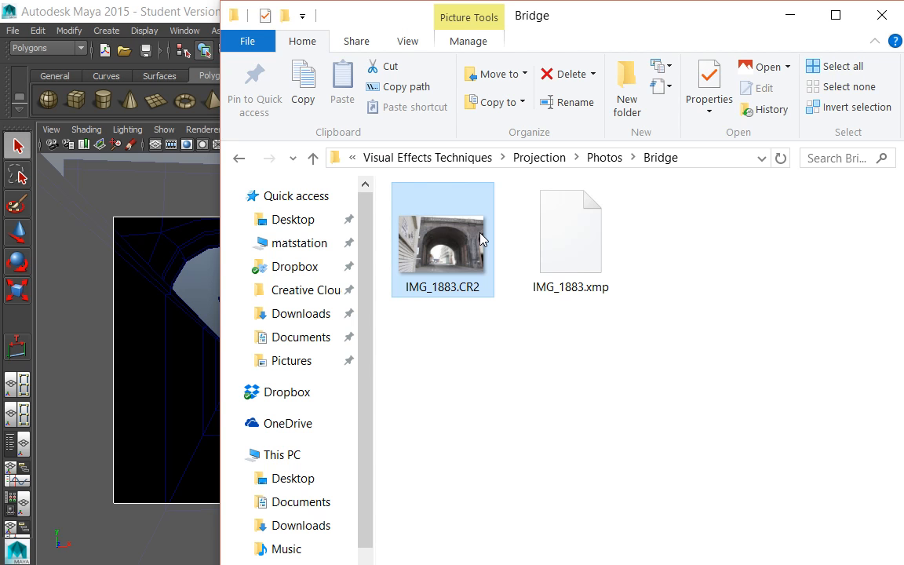
left_click(602, 157)
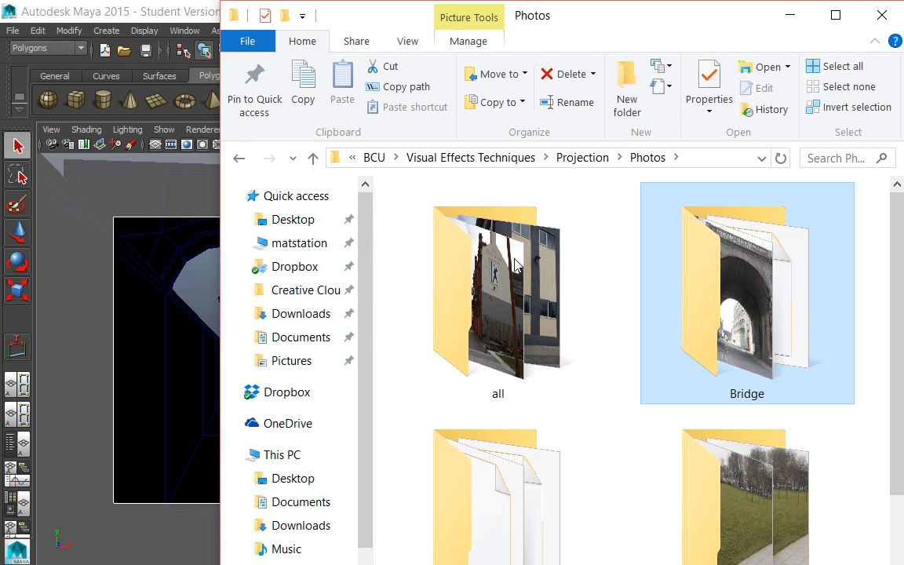
left_click(485, 411)
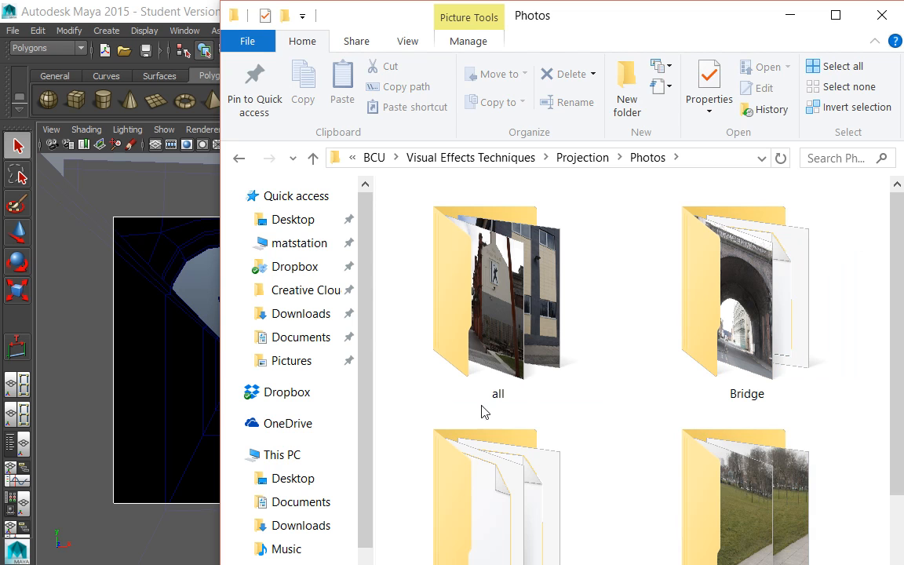
left_click(747, 494)
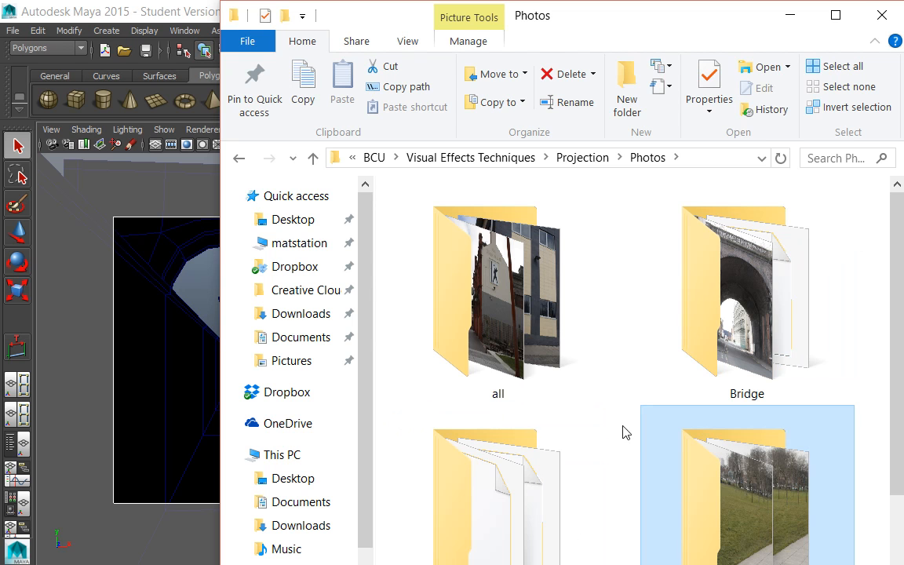
scroll("down", 3)
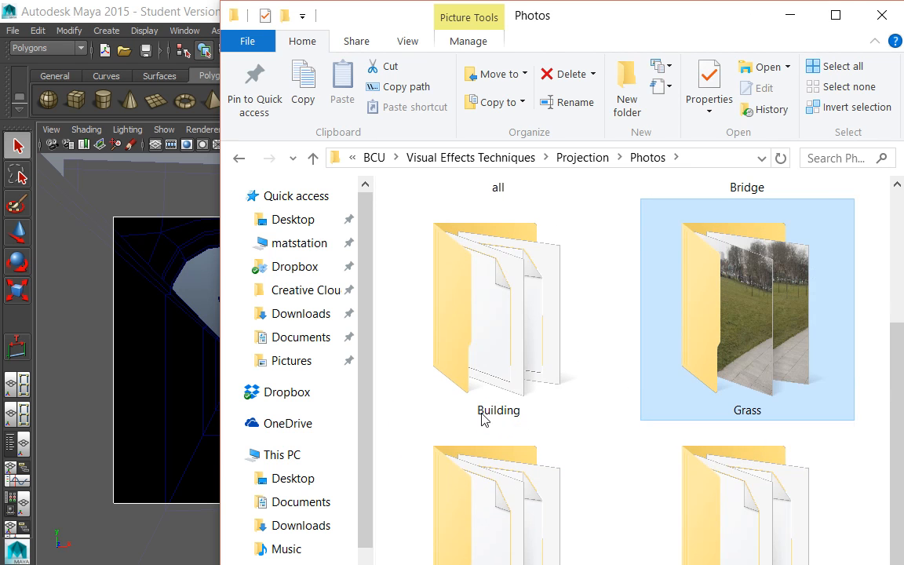
left_click(498, 502)
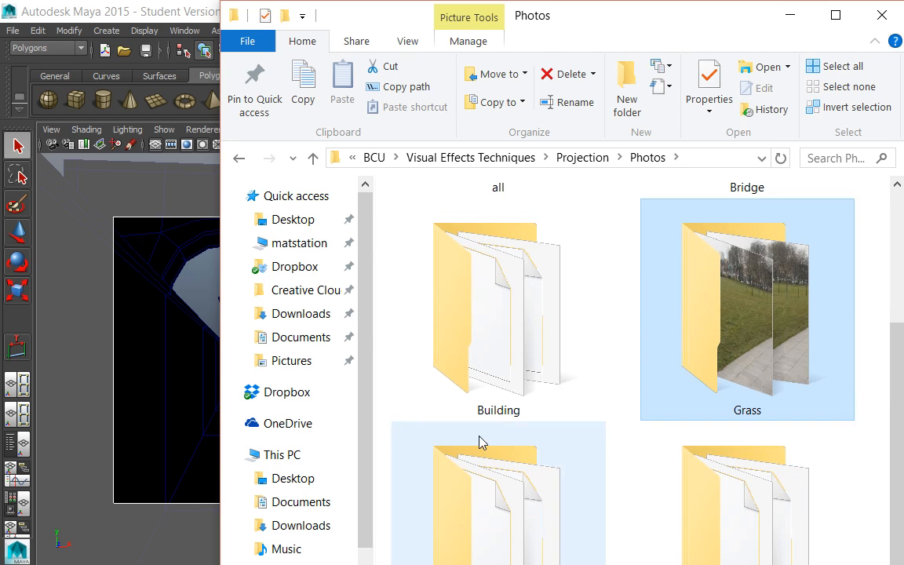
mouse_move(510, 394)
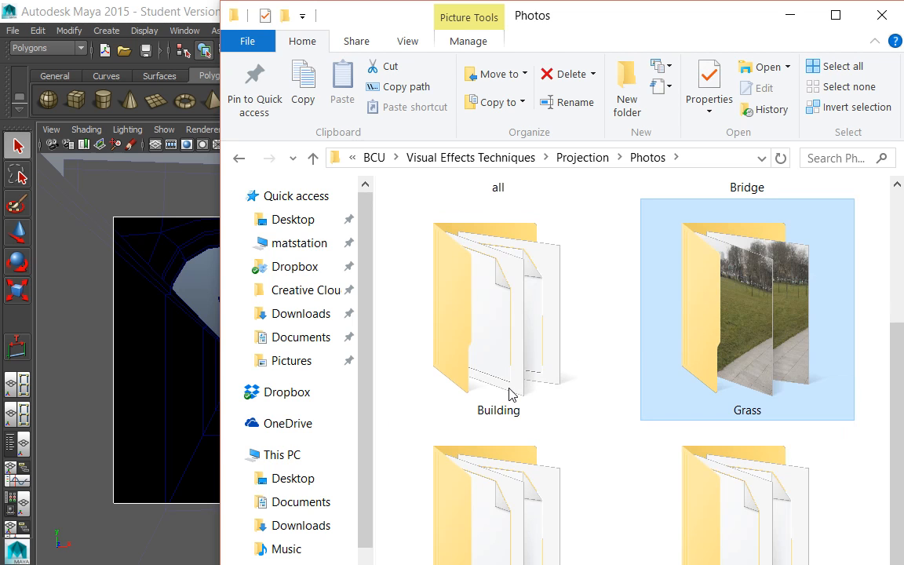